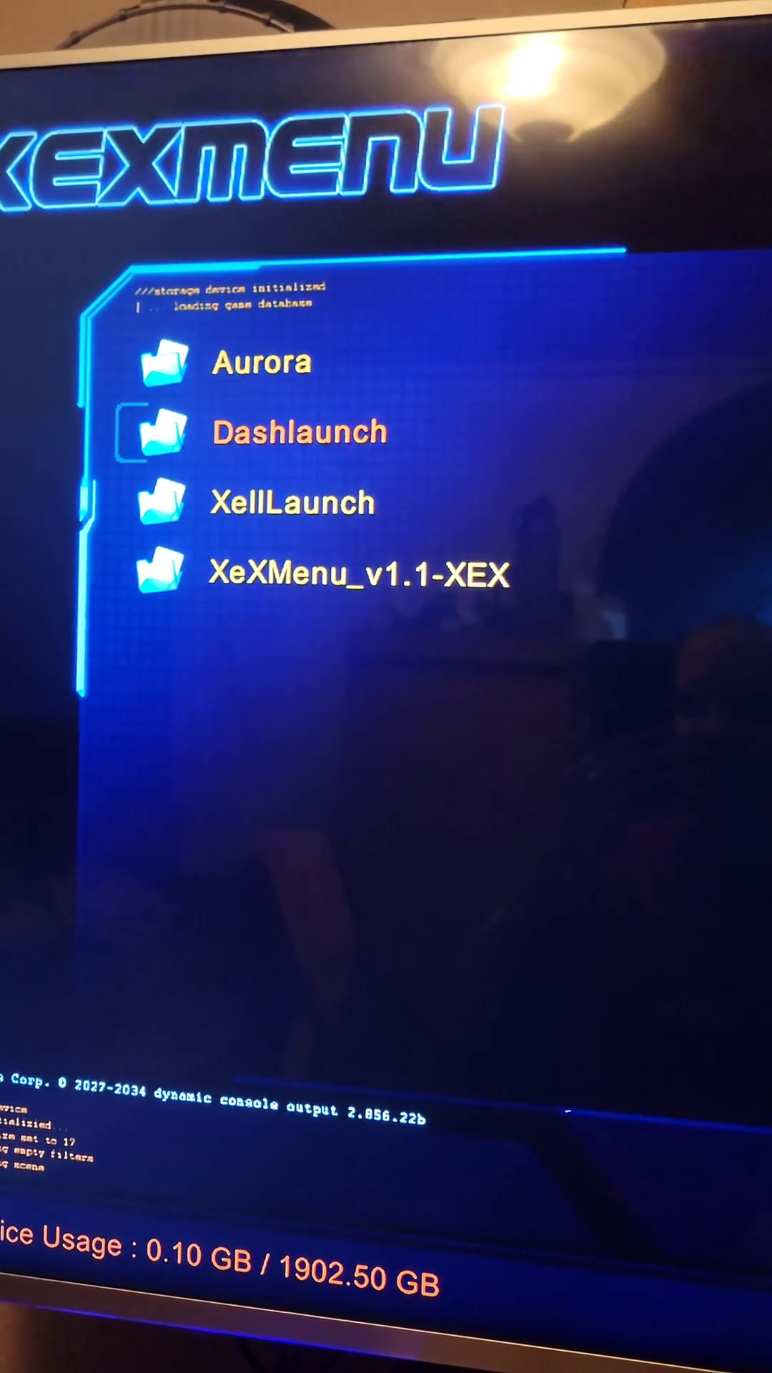
Open the Dashlaunch folder from XeXMenu's installed apps list.
{"action": "left_click", "coordinate": [297, 430]}
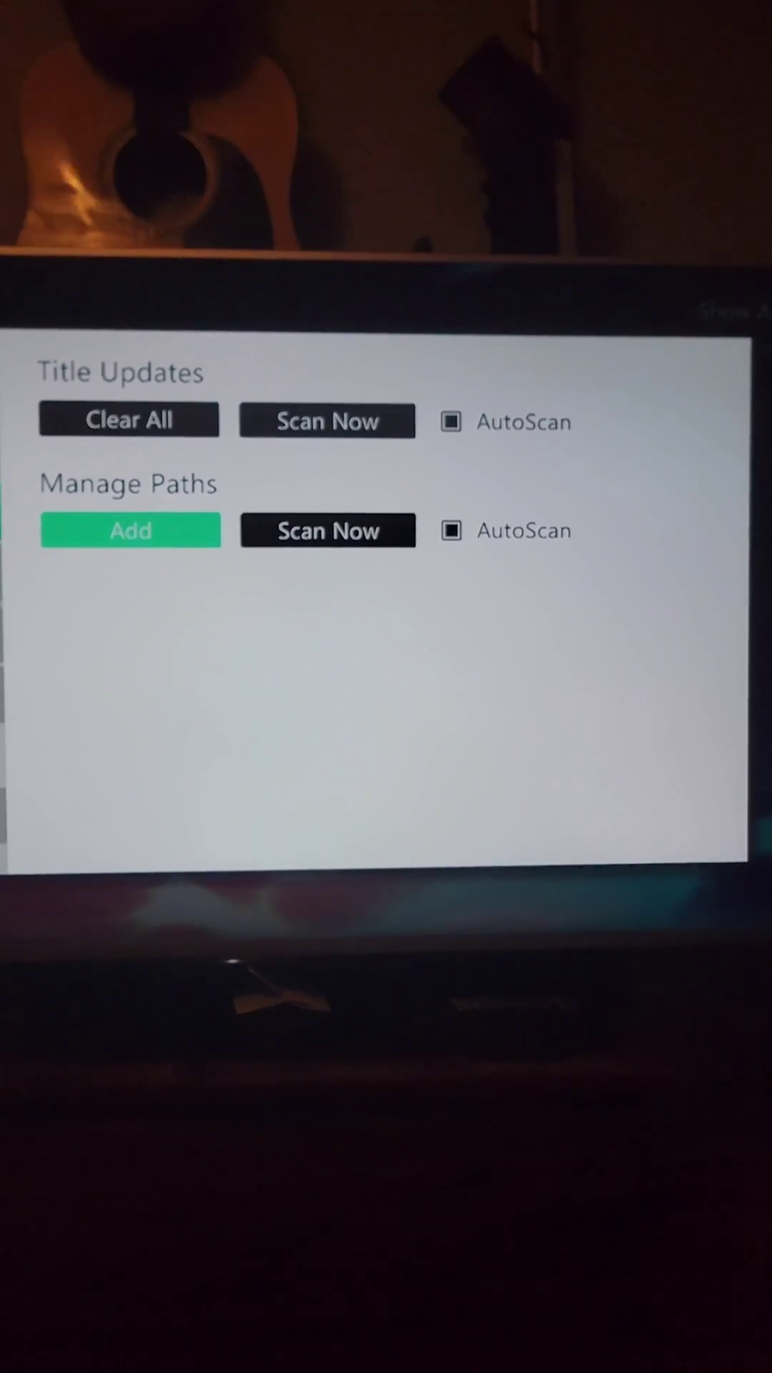
Add a new scan path entry, defaulting to \Xbox360\System\Hdd1\Games at depth 4.
{"action": "left_click", "coordinate": [129, 529]}
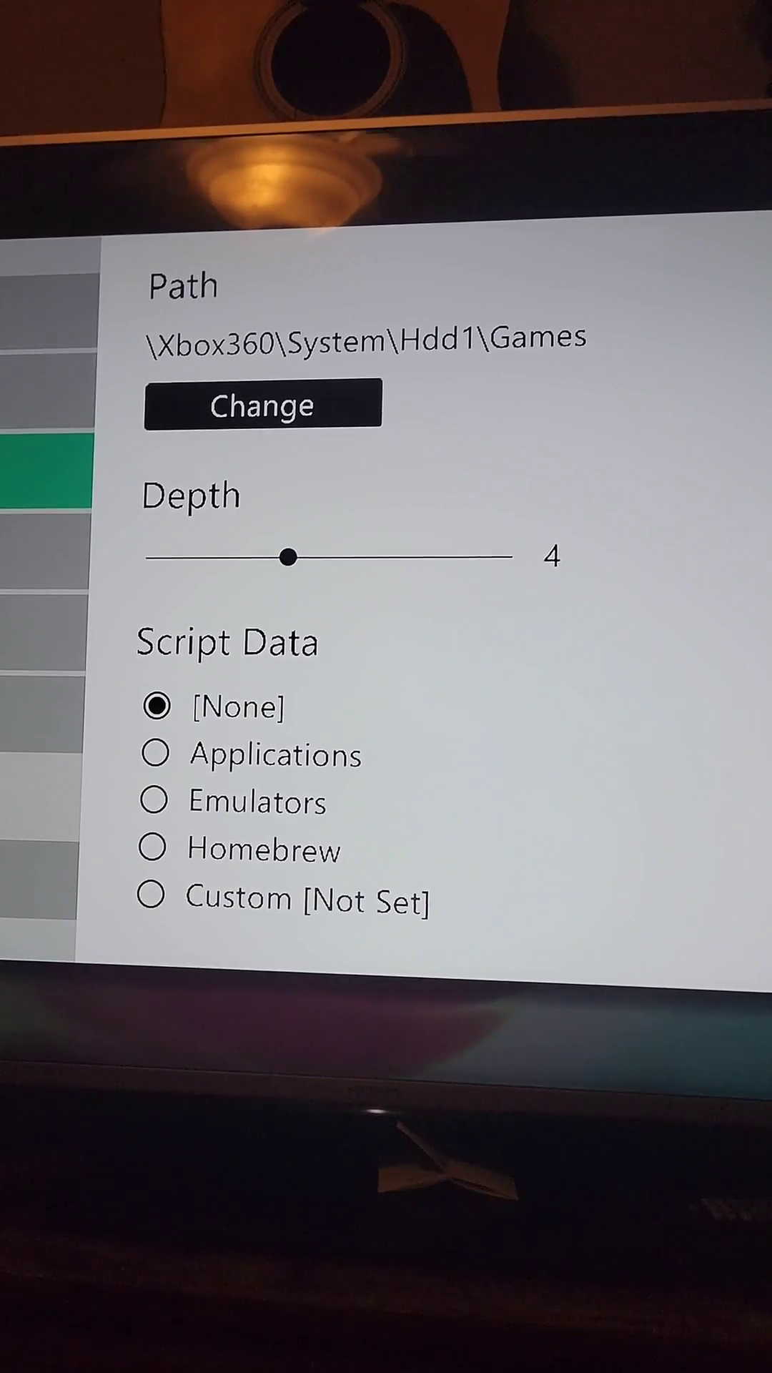
Browse the drive list (Aurora, Flash, Hdd1, HddX, System) to choose the scan folder.
{"action": "left_click", "coordinate": [263, 406]}
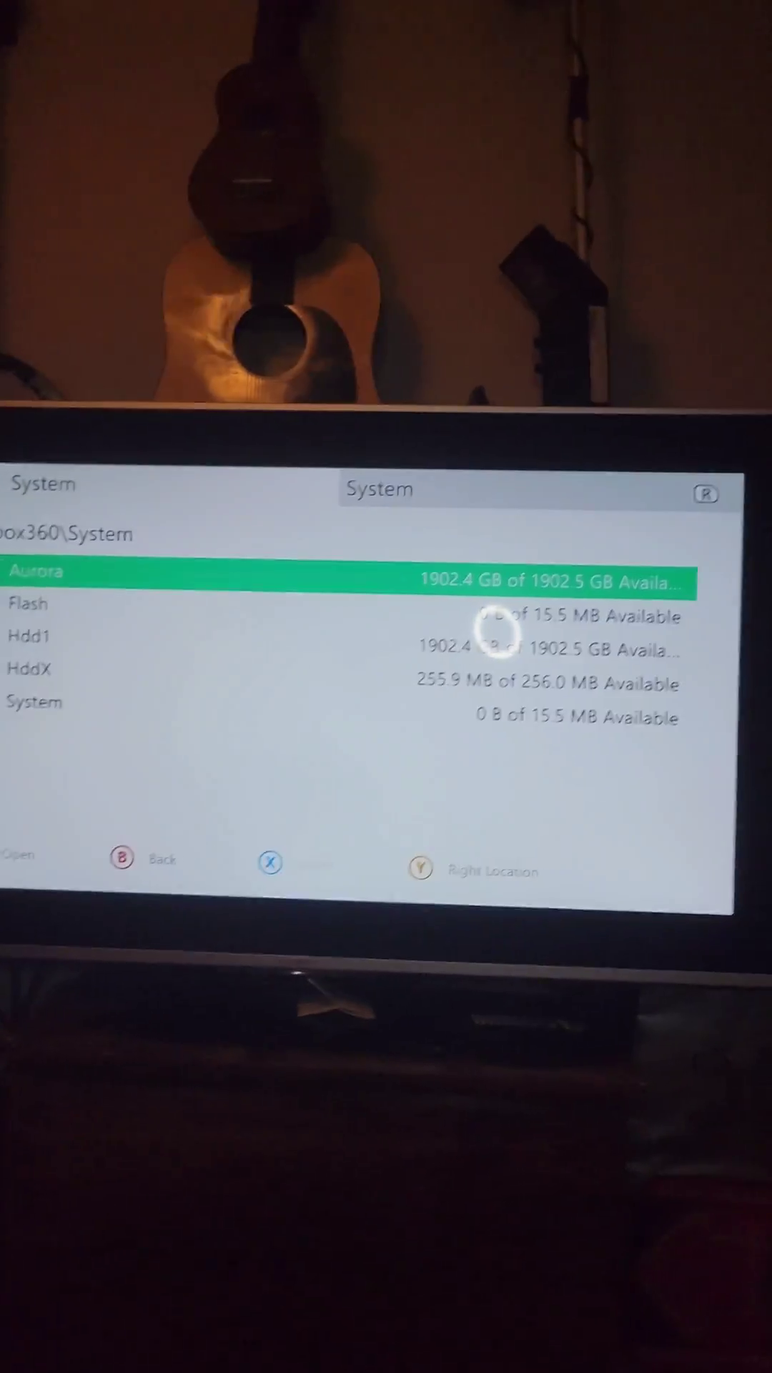